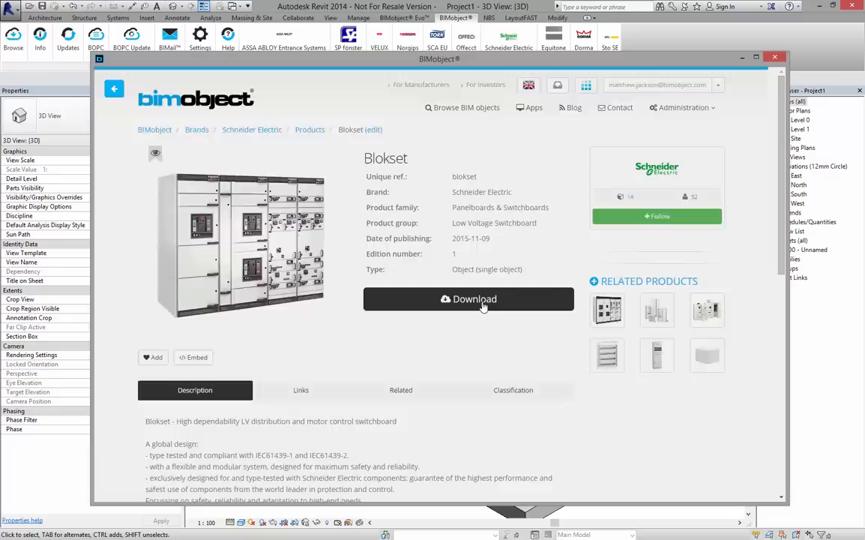
Glance at the Blokset Revit download options, dismiss them, and view the product's reference links
left_click(467, 298)
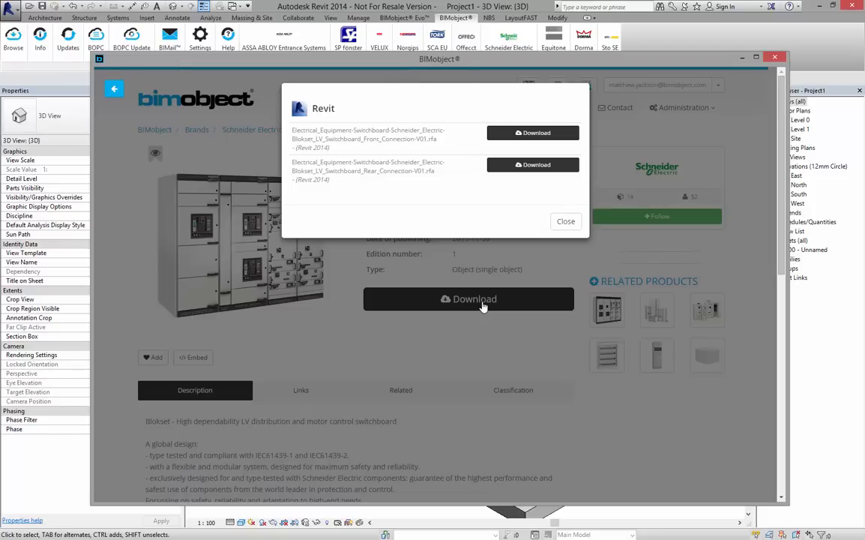
left_click(565, 220)
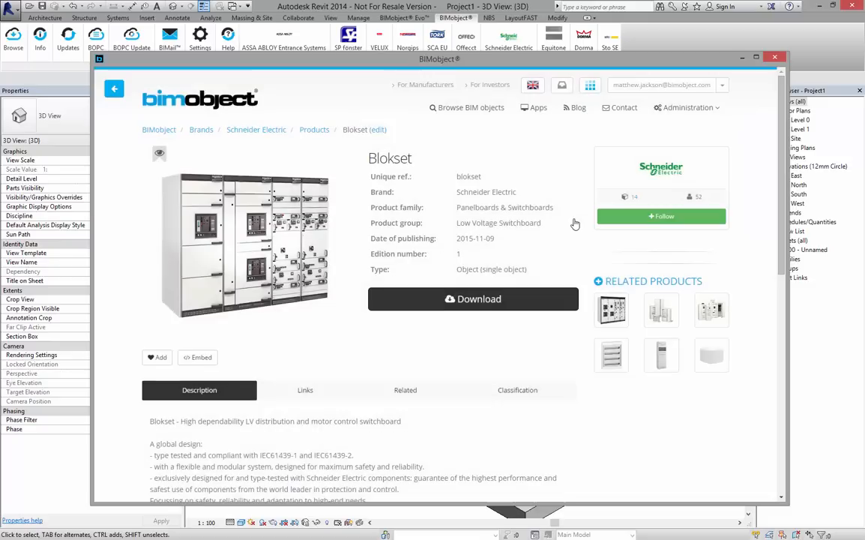
mouse_move(464, 378)
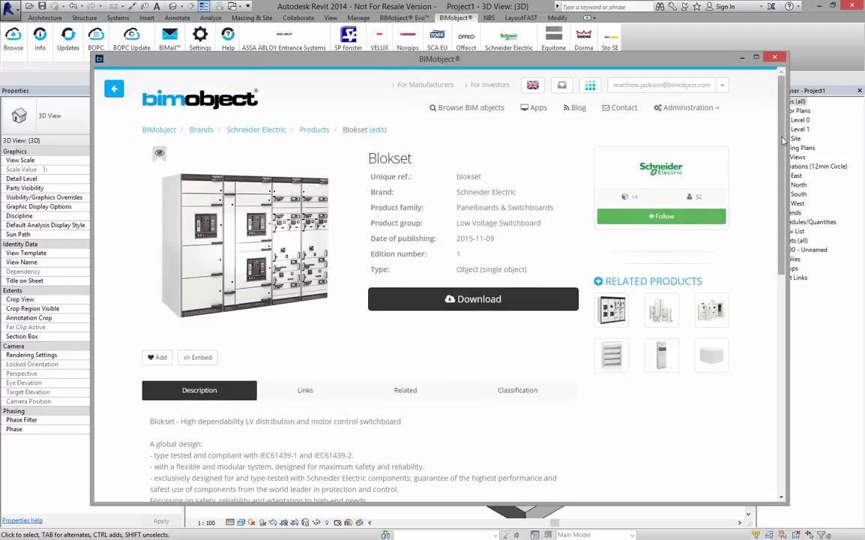
scroll("down", 3)
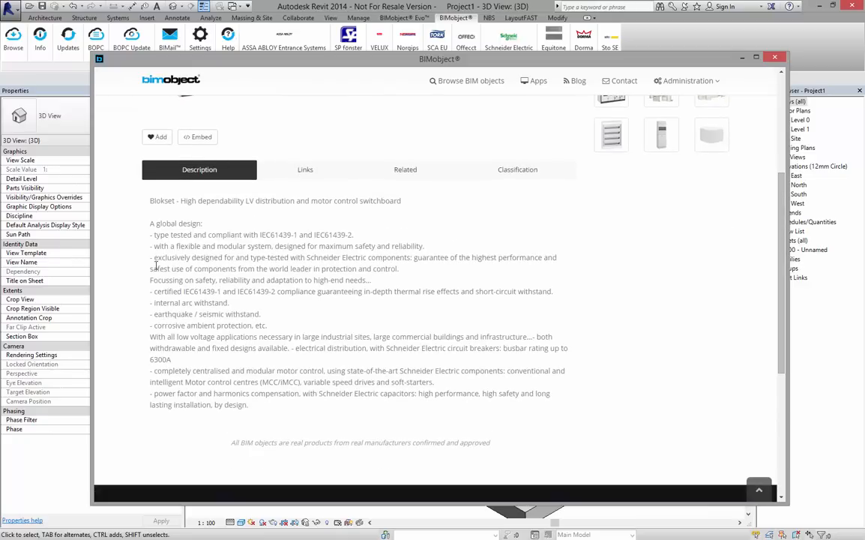
left_click(306, 168)
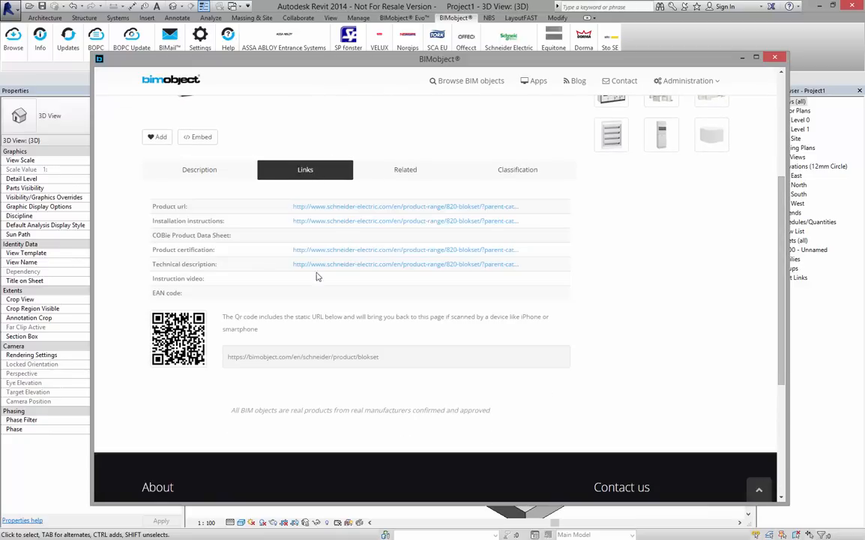
mouse_move(399, 238)
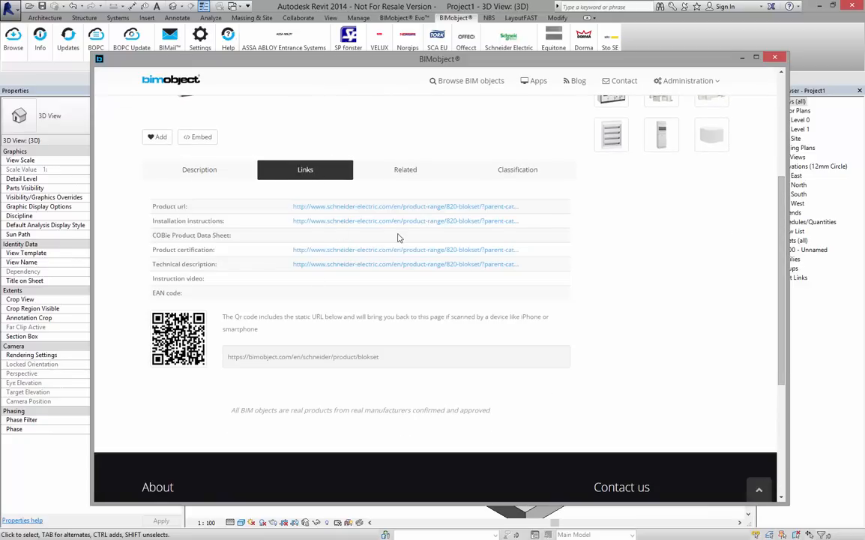
View the product's material and origin details, then its classification codes
left_click(404, 168)
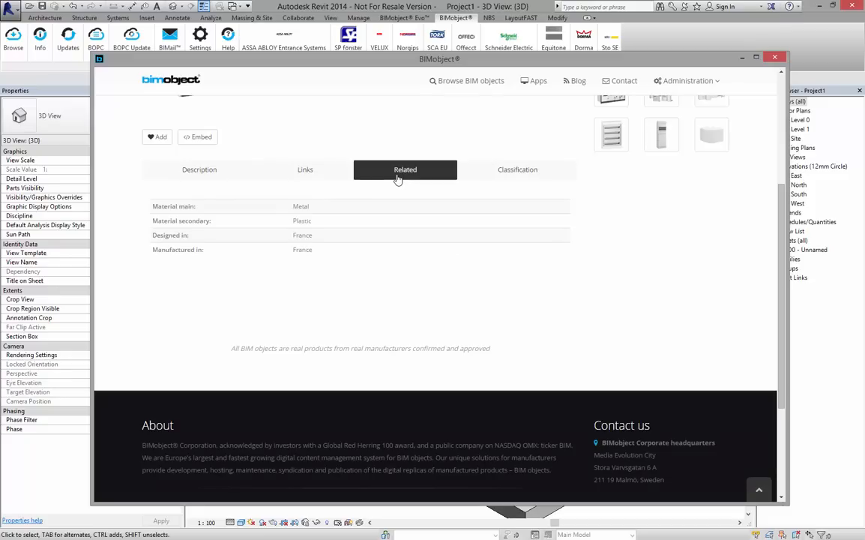
mouse_move(528, 165)
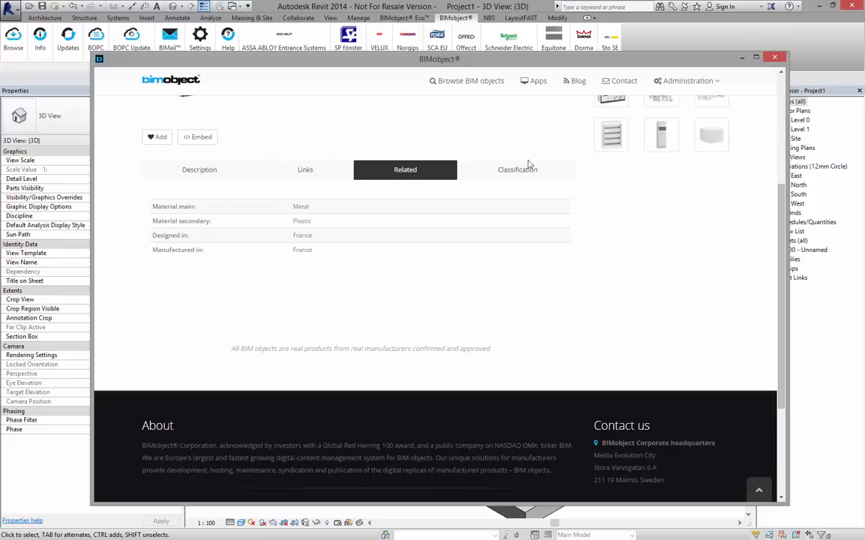
left_click(517, 168)
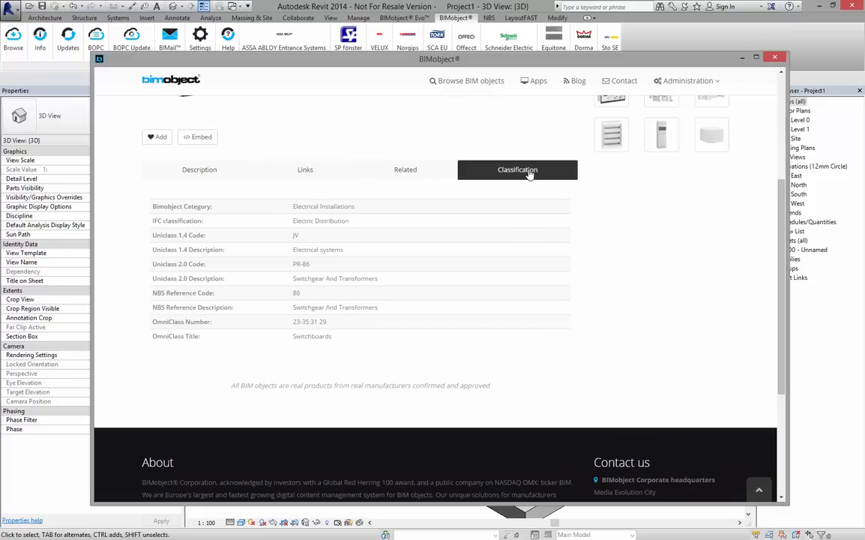
mouse_move(660, 265)
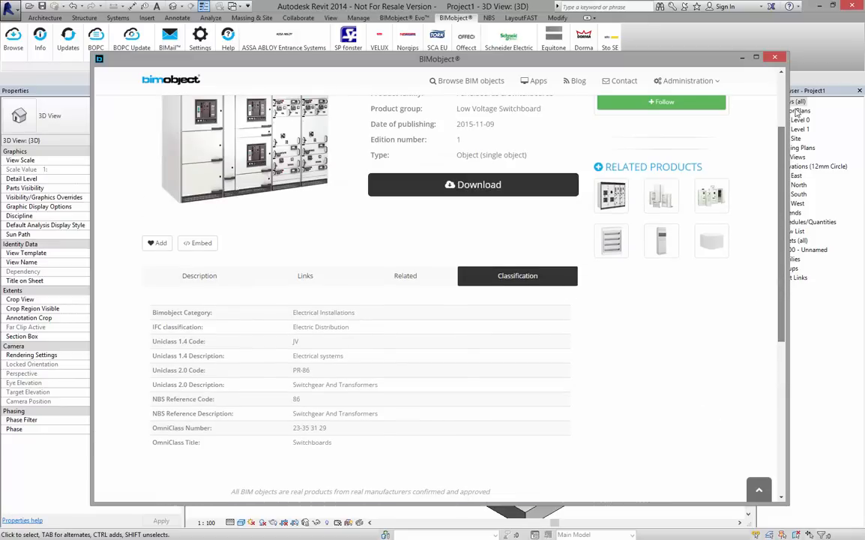
scroll("down", 3)
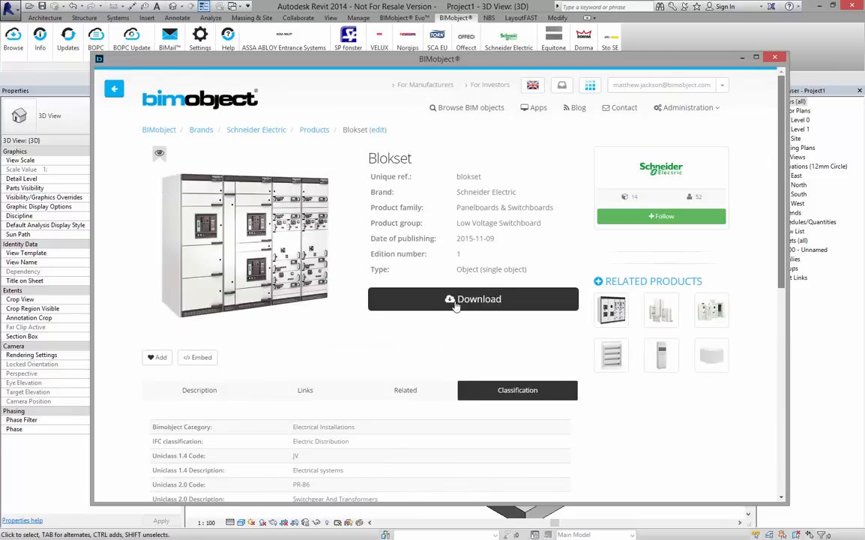
Download the Blokset Front_Connection .rfa family and place it in the 3D Revit room
left_click(474, 298)
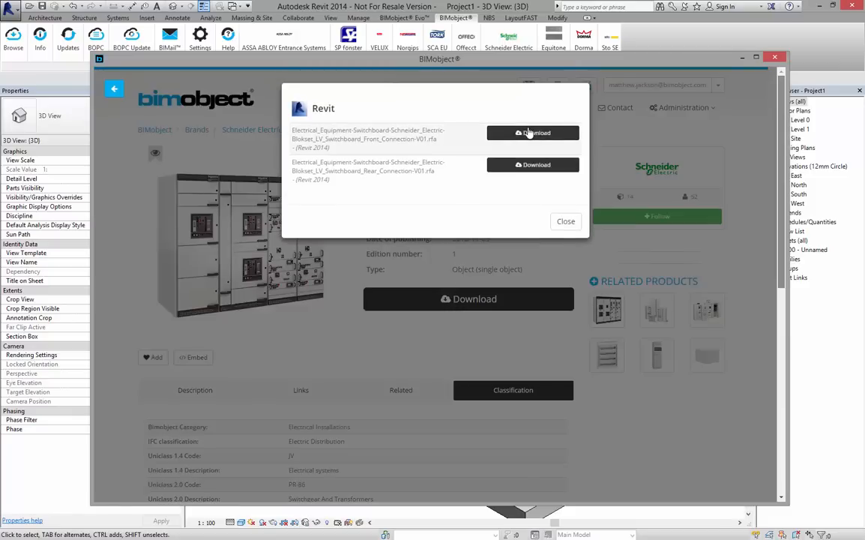
left_click(532, 132)
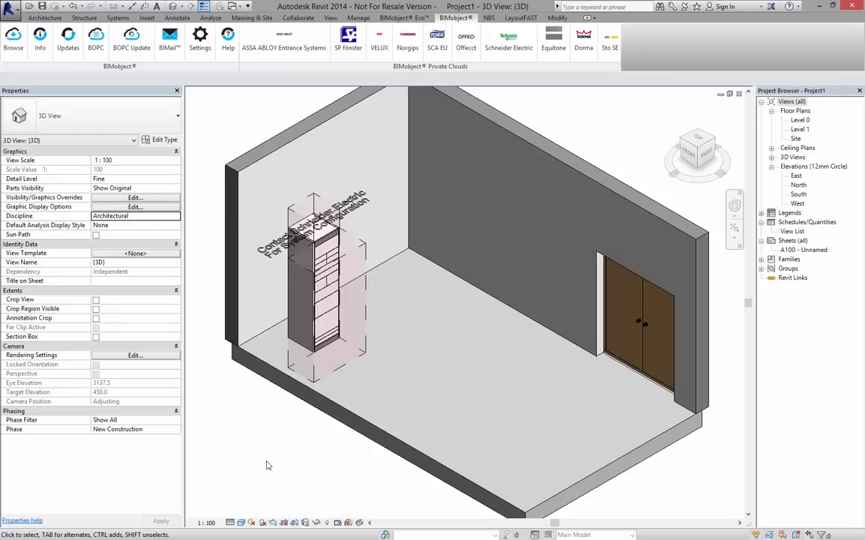
Select the placed Blokset switchboard to display its instance properties
left_click(315, 300)
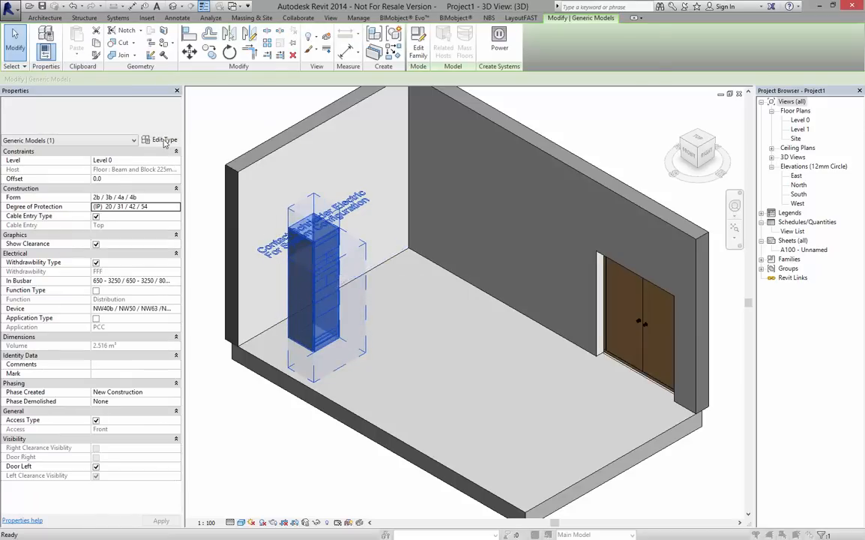
left_click(165, 141)
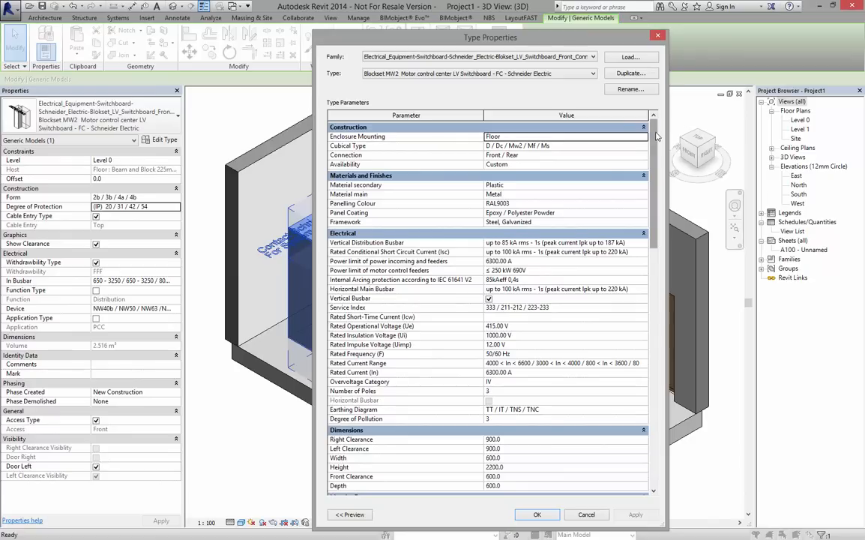
scroll("down", 3)
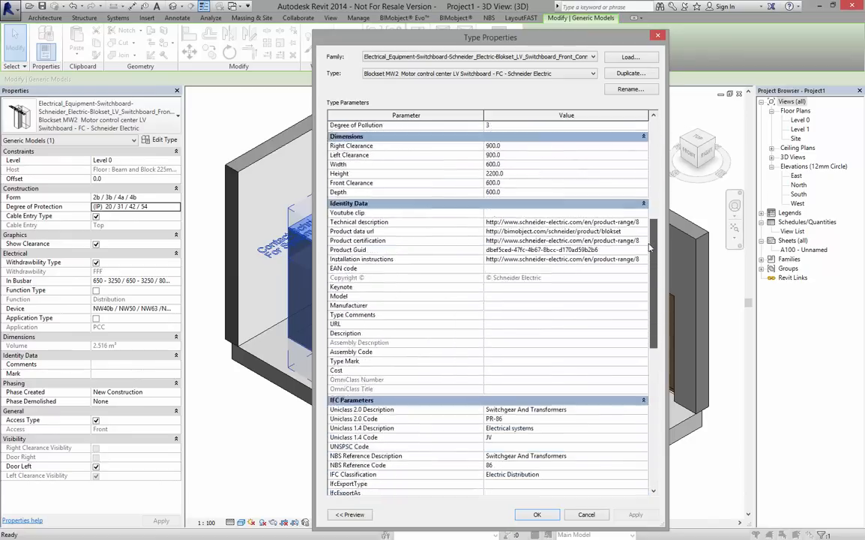
scroll("down", 3)
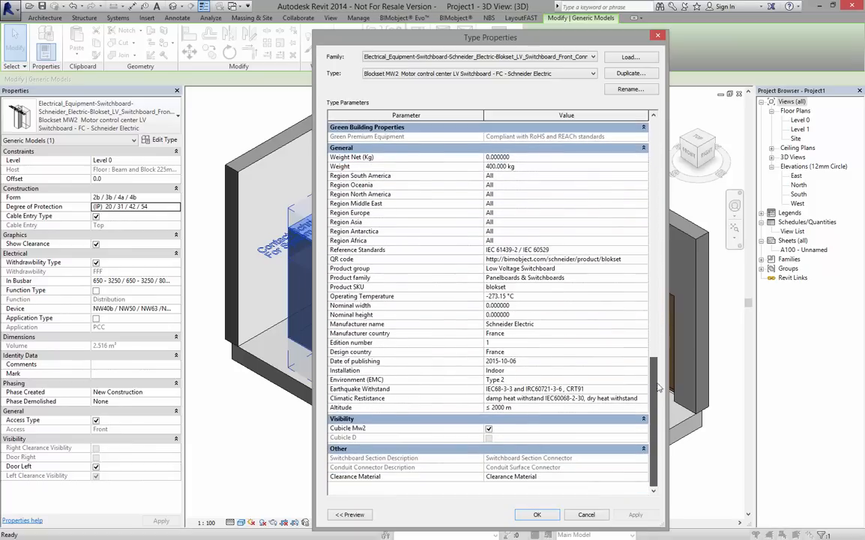
scroll("down", 3)
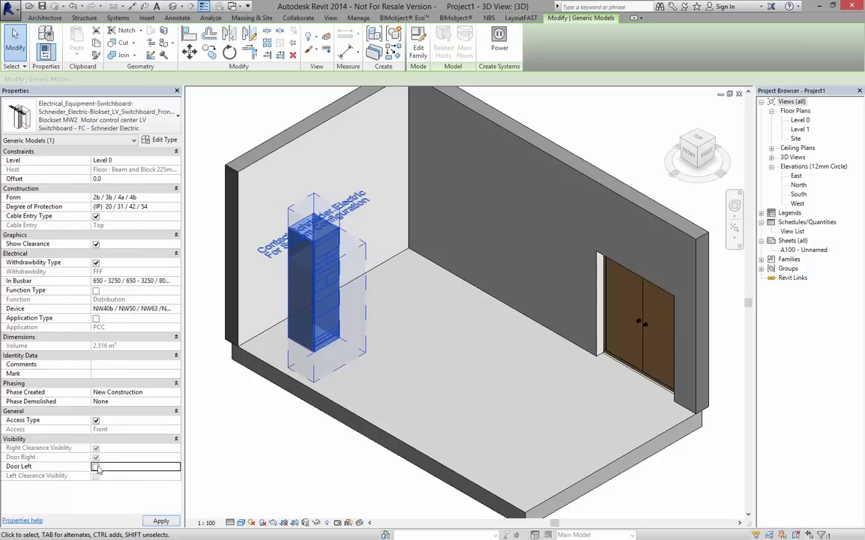
Show the switchboard's door clearance zone, reselect it, and reopen the BIMobject browser
left_click(161, 520)
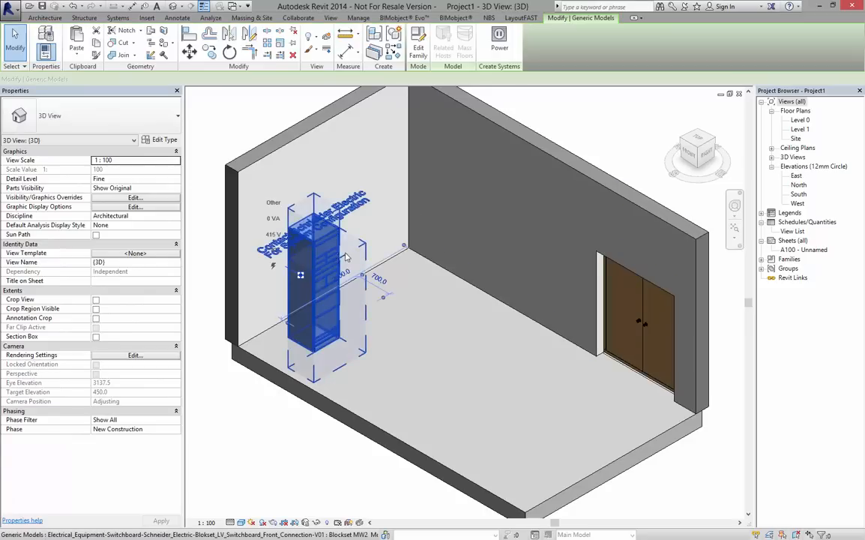
left_click(315, 277)
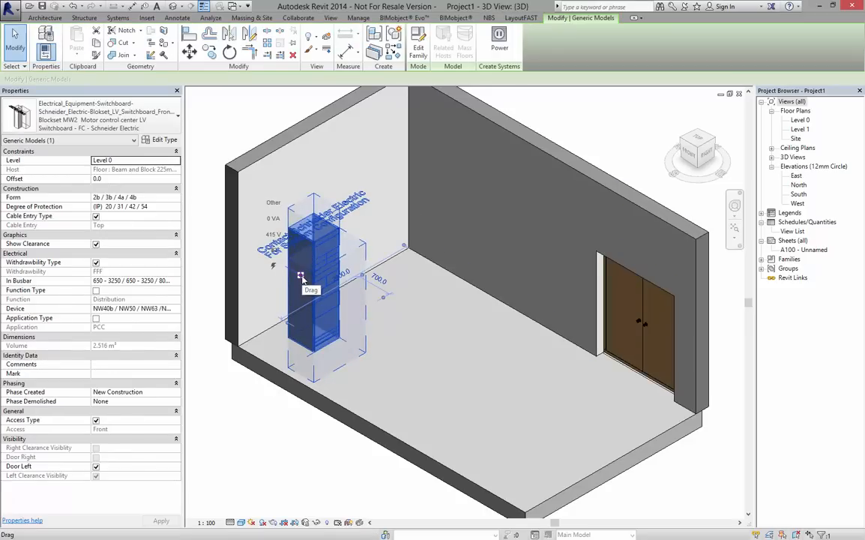
left_click(315, 278)
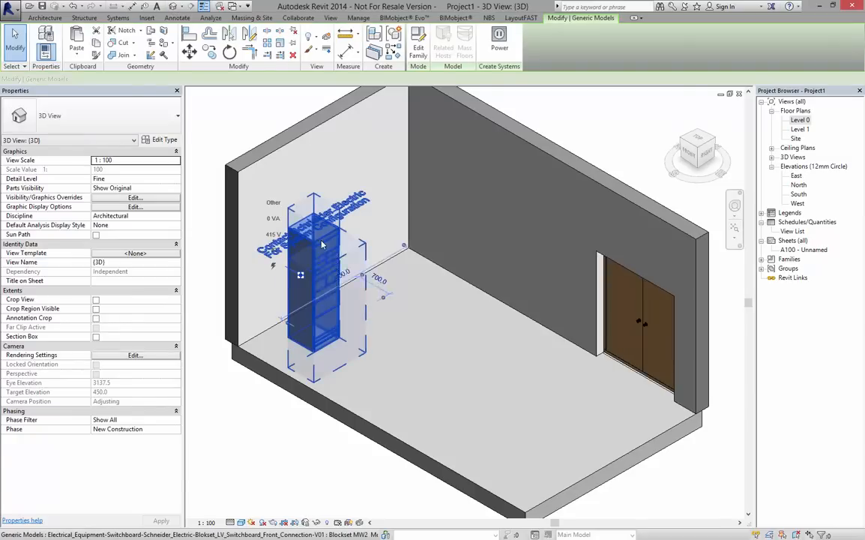
left_click(456, 18)
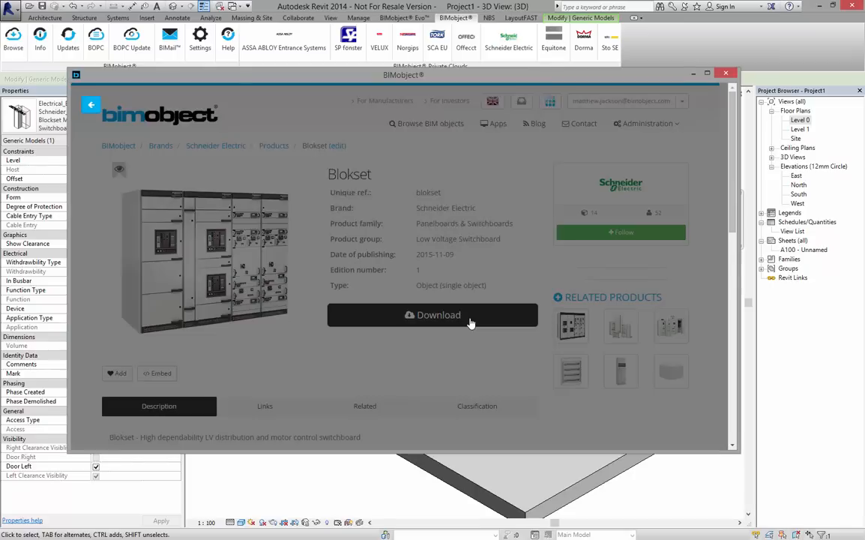
Dismiss the Blokset download options and run BIMobject Update on the downloaded products
left_click(432, 315)
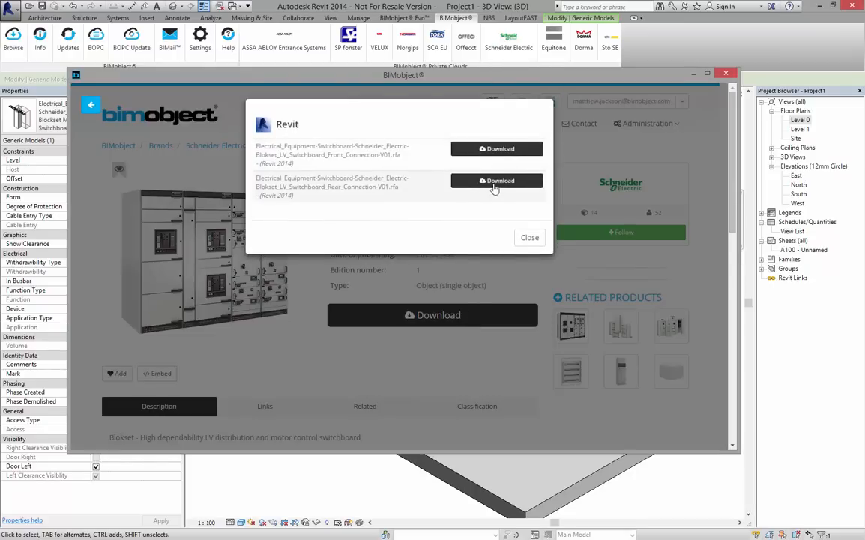
mouse_move(516, 163)
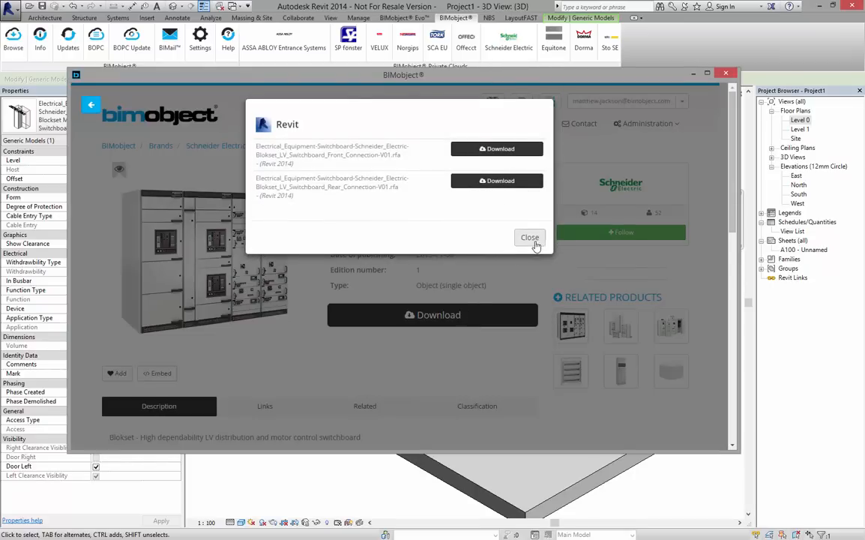
left_click(530, 236)
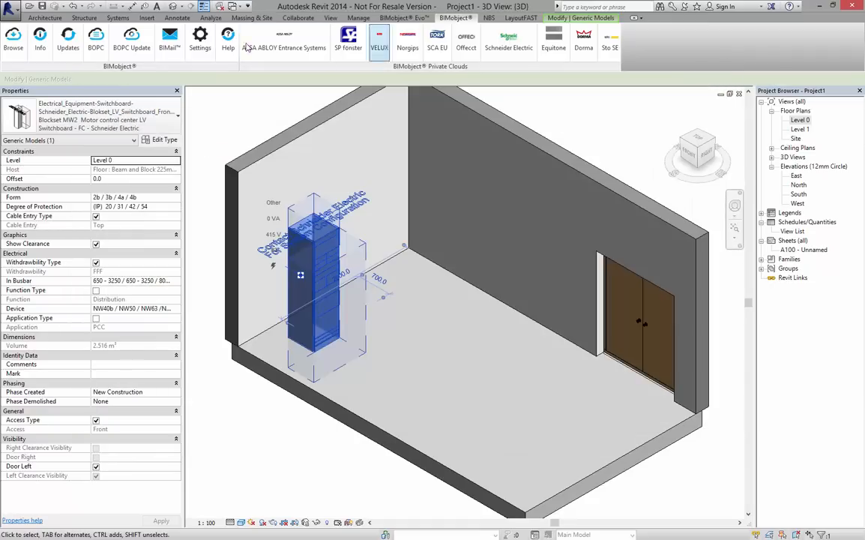
left_click(67, 42)
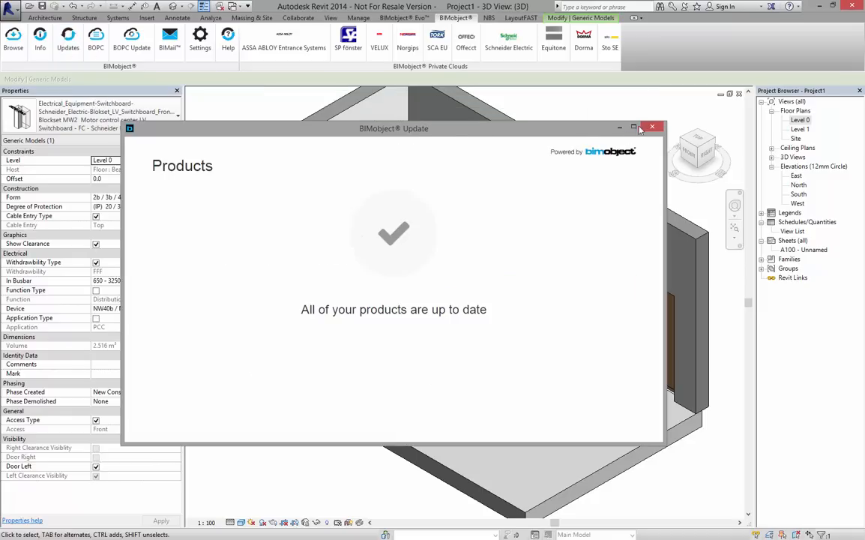
Close the update report and reselect the switchboard in the 3D room
left_click(652, 126)
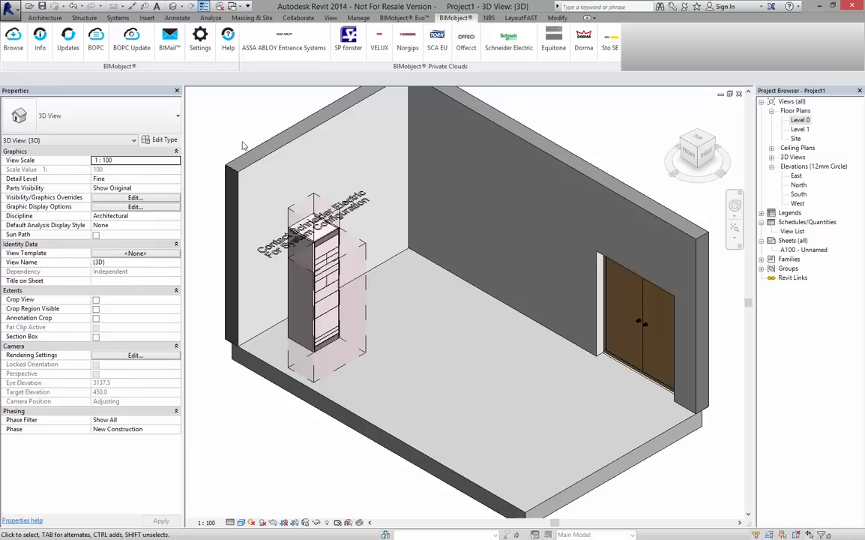
left_click(322, 293)
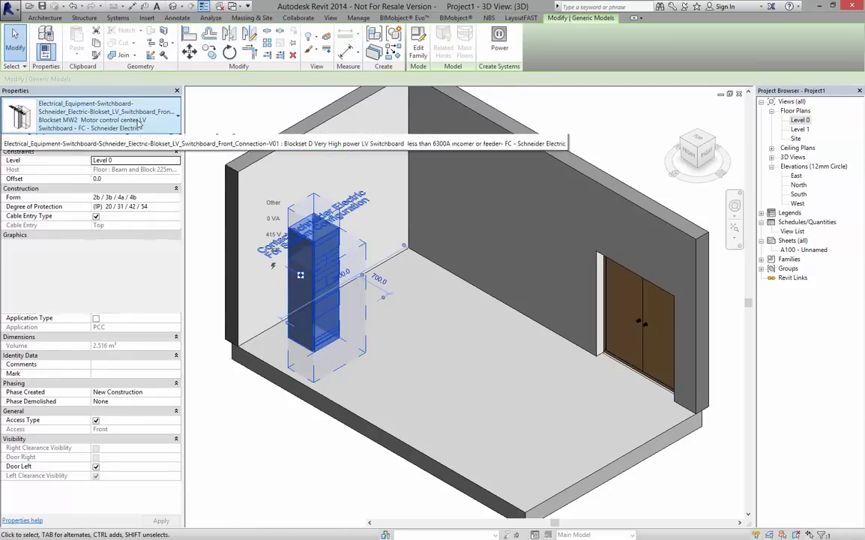